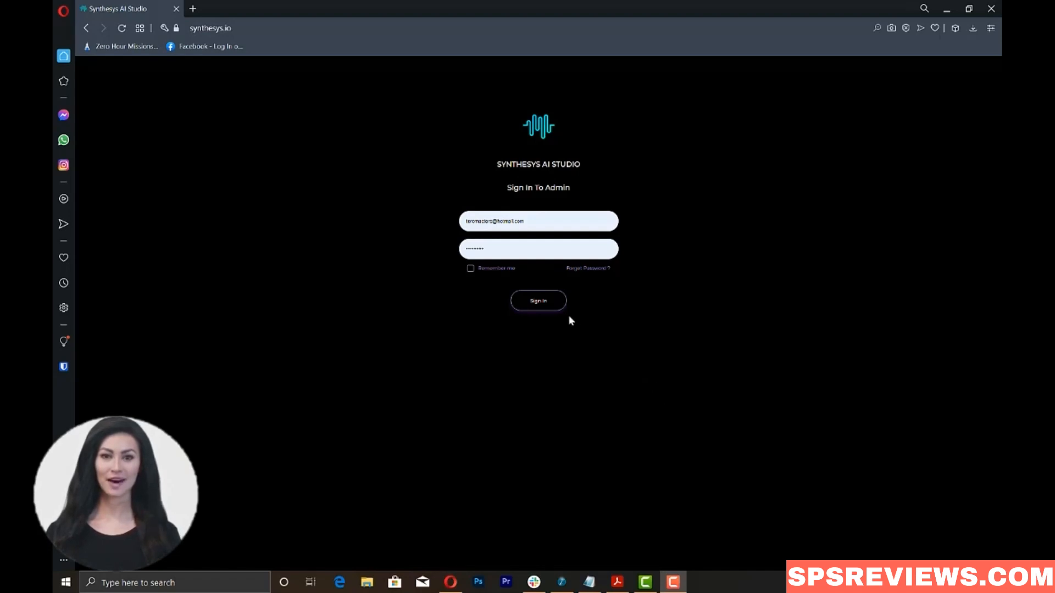
Sign in to the Synthesys AI Studio admin account and land in the voice editor
click(537, 301)
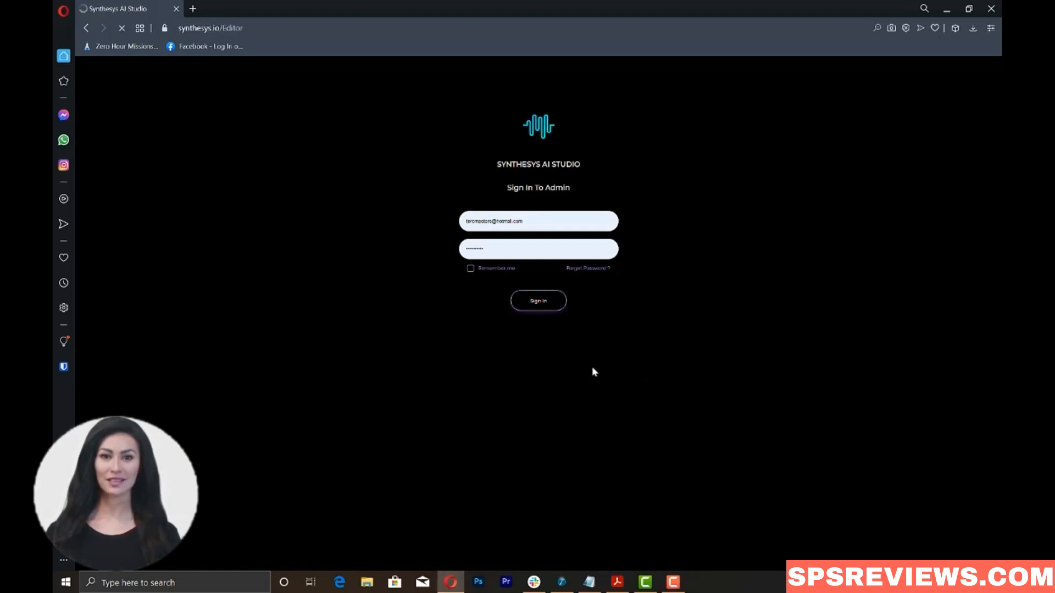
click(537, 300)
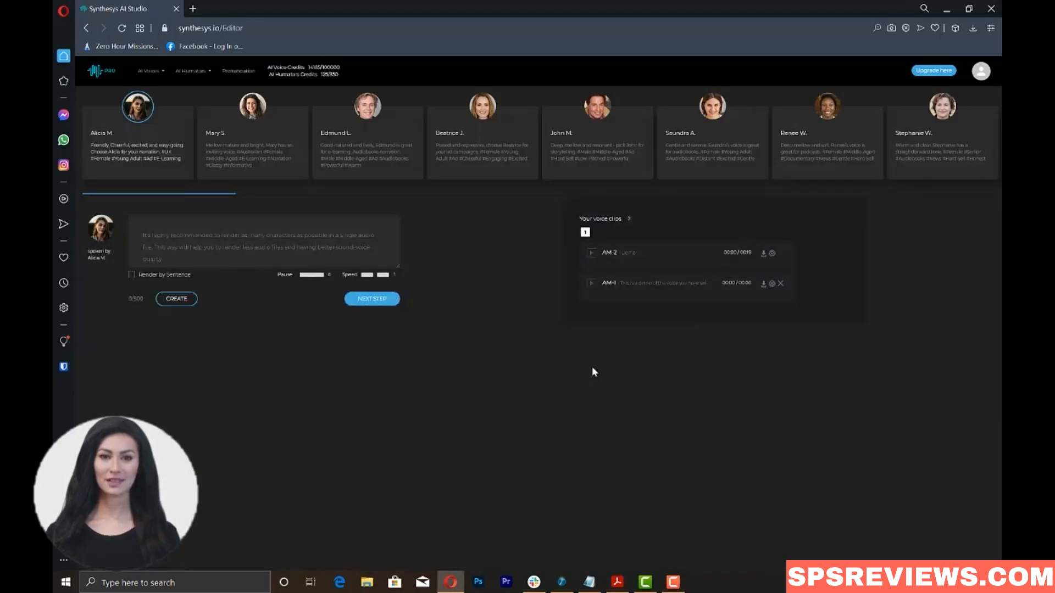
Preview Emma #1 in the Humatar actor gallery and choose her as the presenter
click(191, 71)
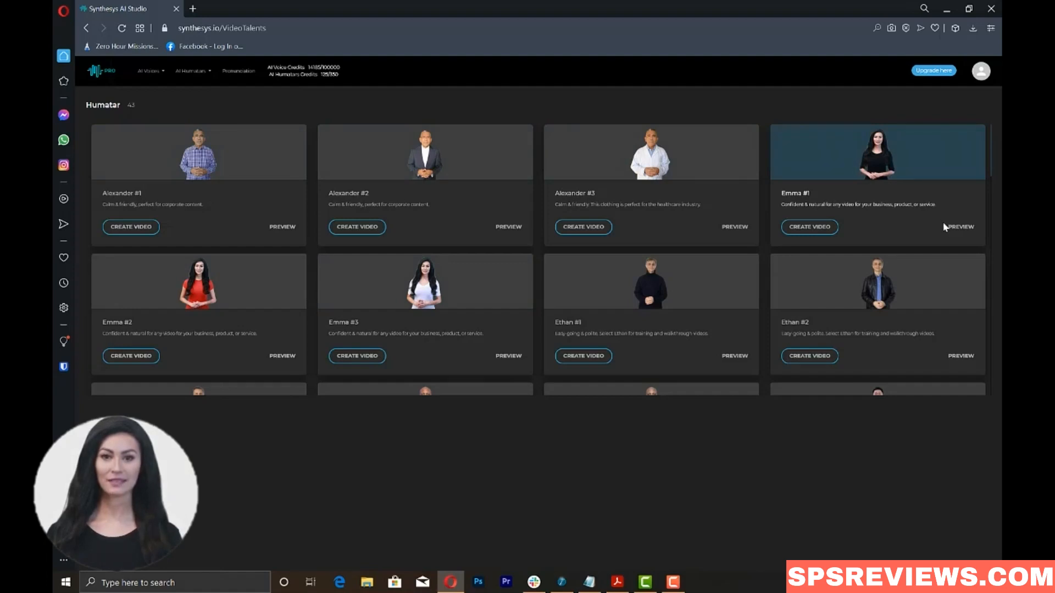
click(959, 226)
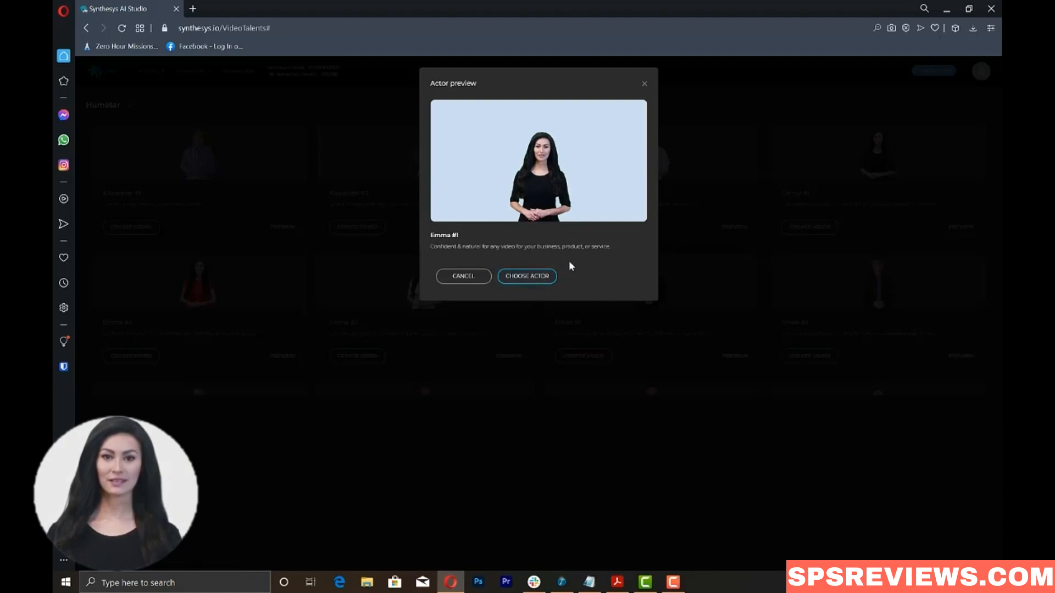
click(526, 276)
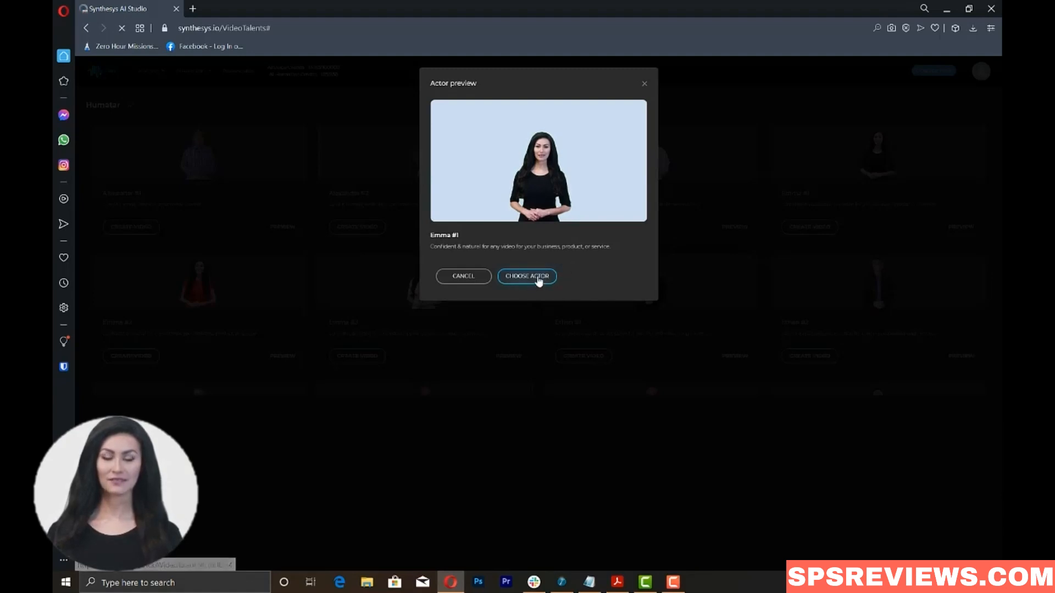
Enter 'Demo video' as the title of the new Humatar video
click(527, 276)
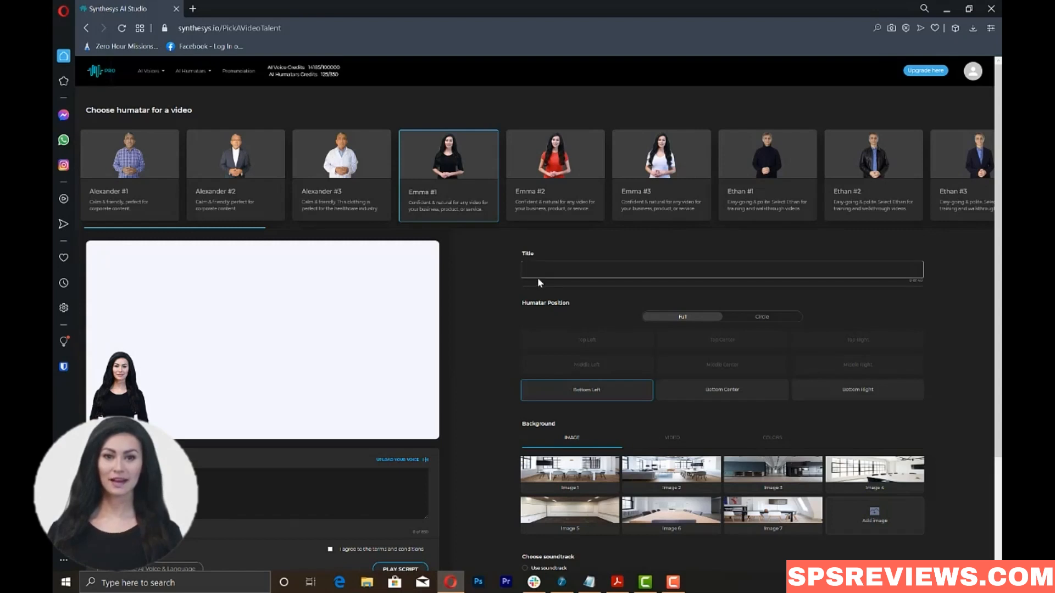
text(Demo)
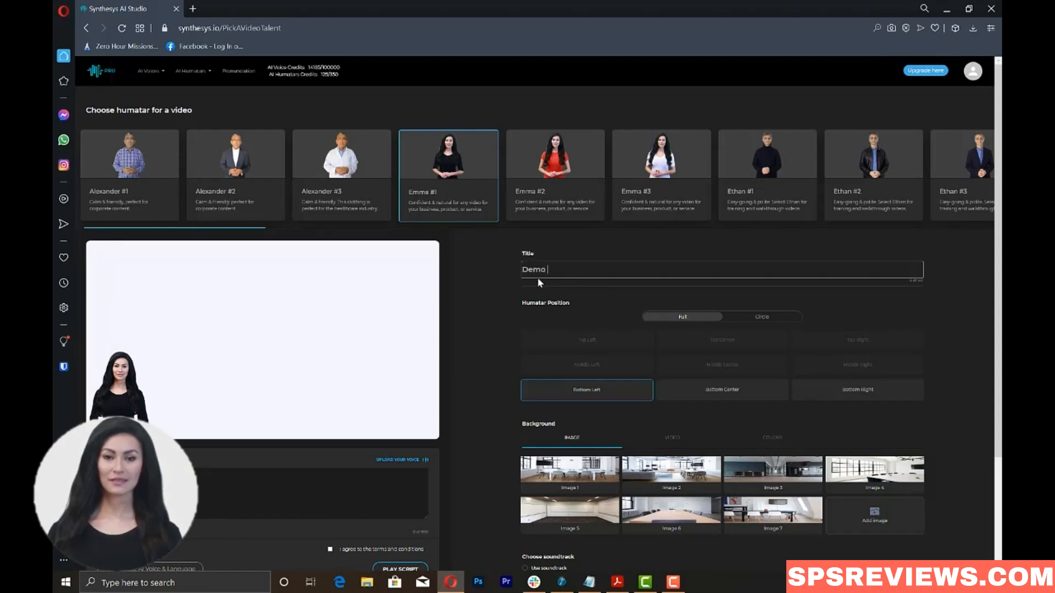
text(video)
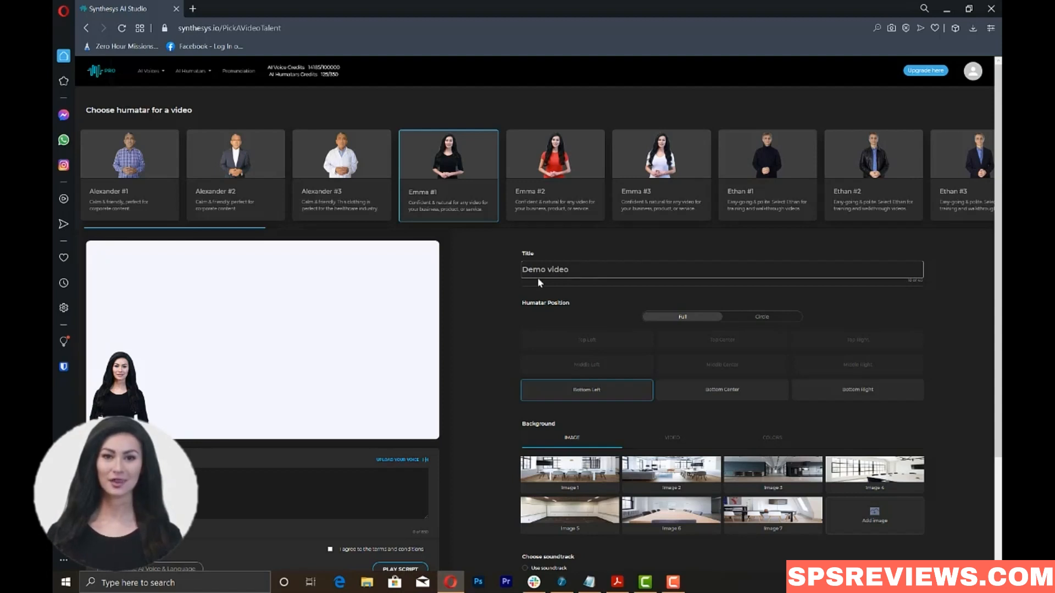
mouse_move(625, 390)
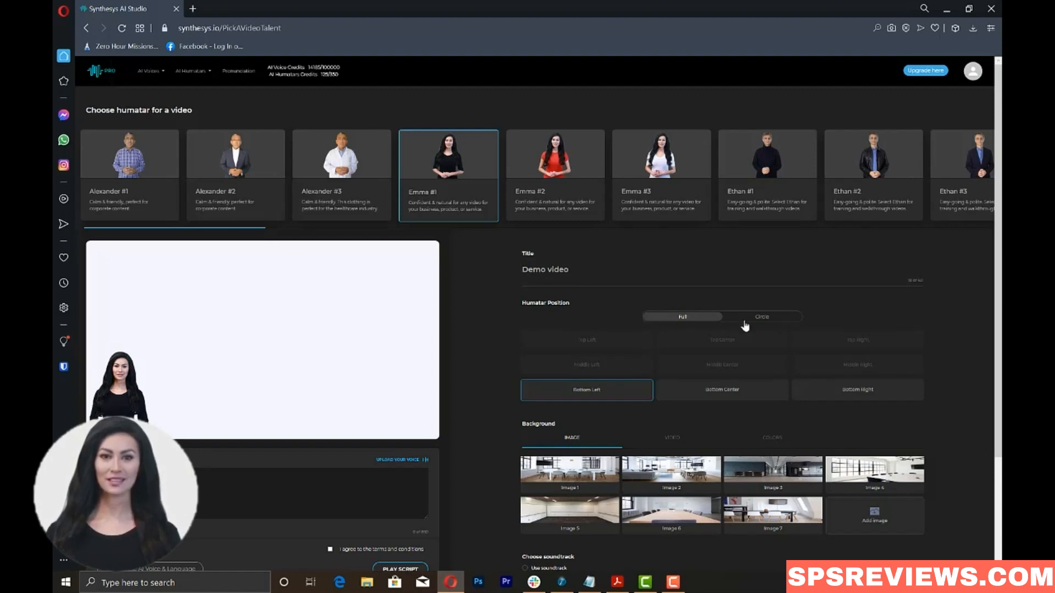
Try Full and Circle humatar layouts at several positions, settling on a bottom-left circle
click(761, 317)
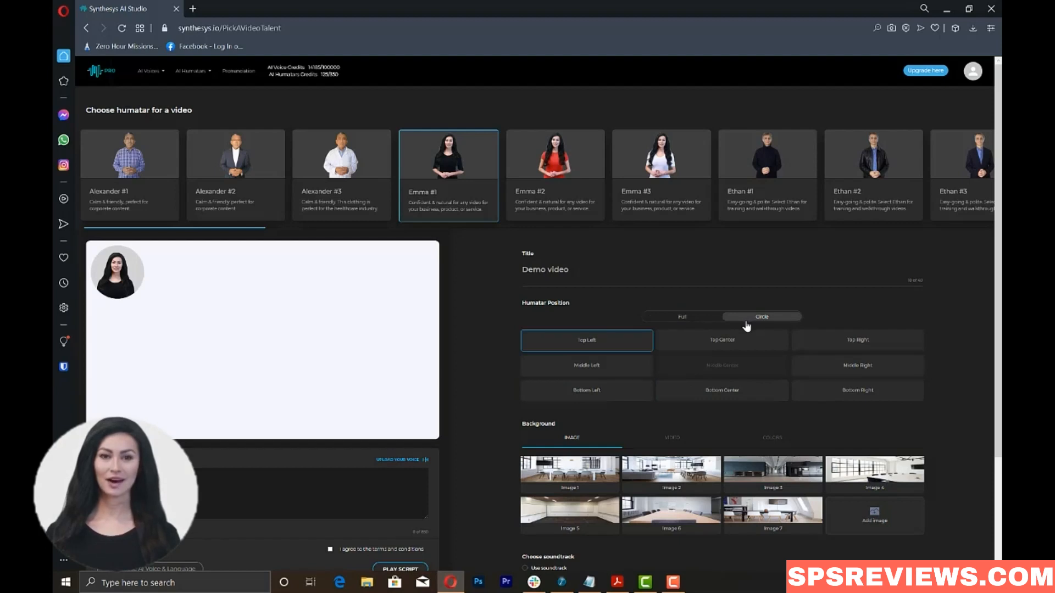
click(681, 317)
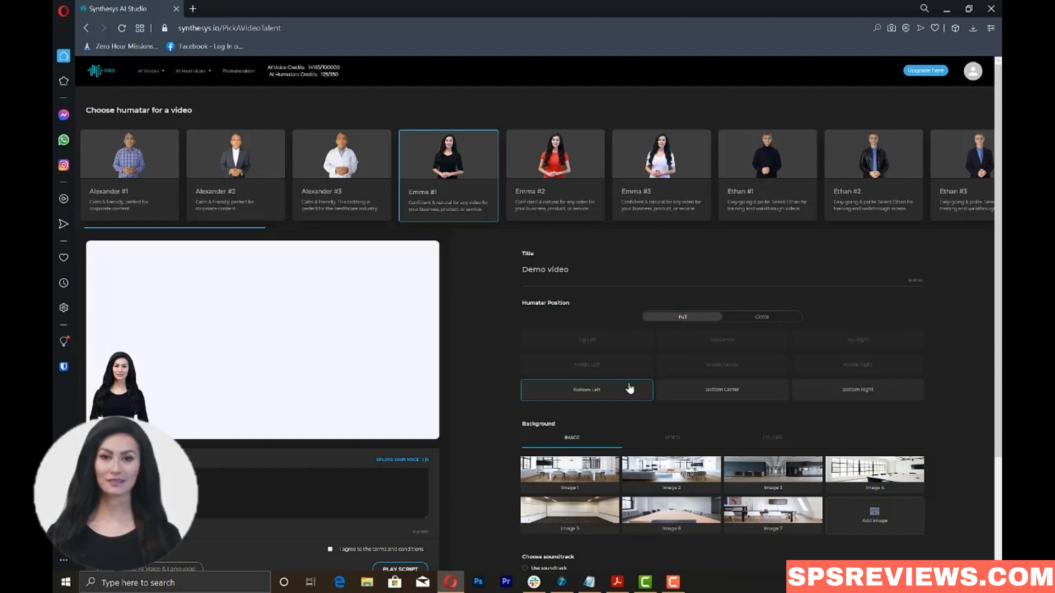
click(721, 390)
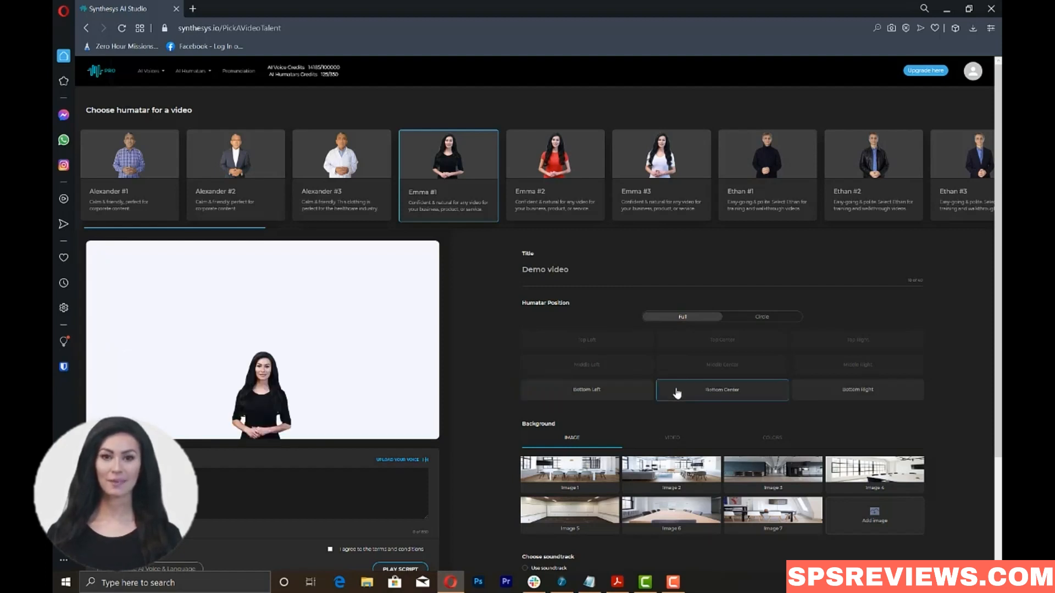
click(857, 389)
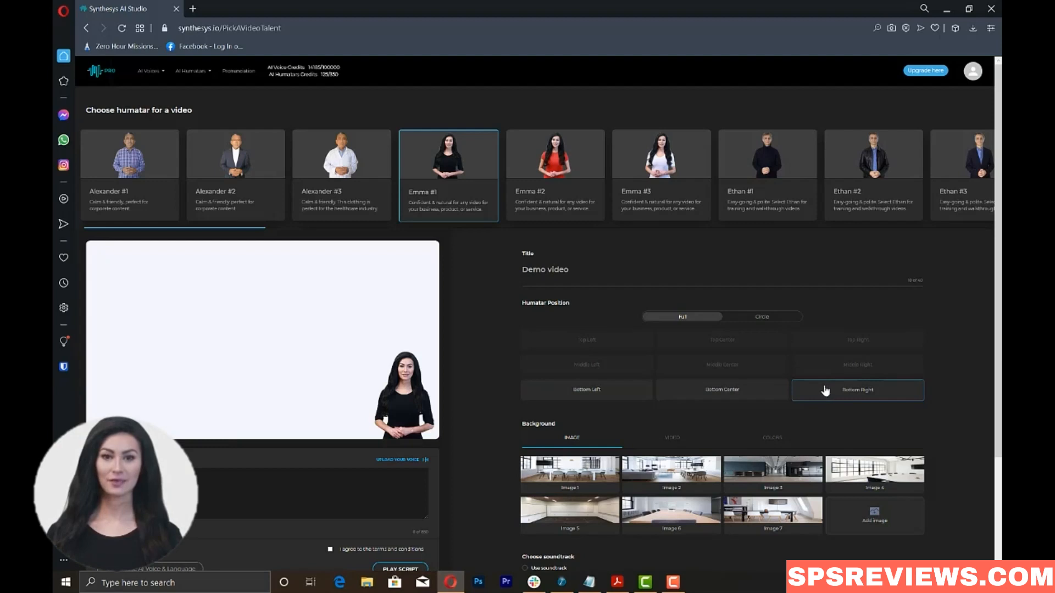
click(761, 317)
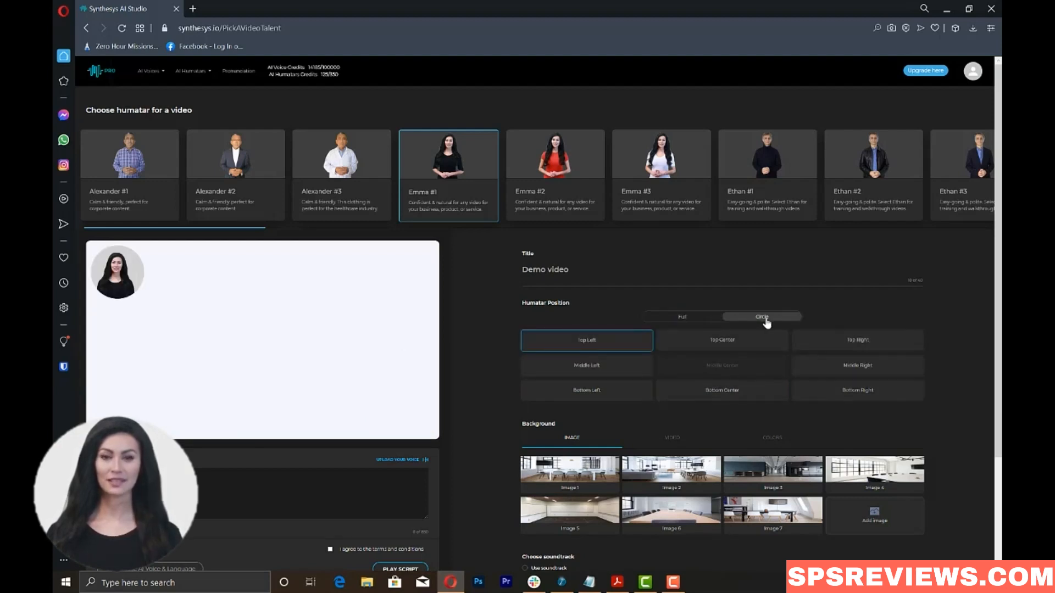
mouse_move(678, 332)
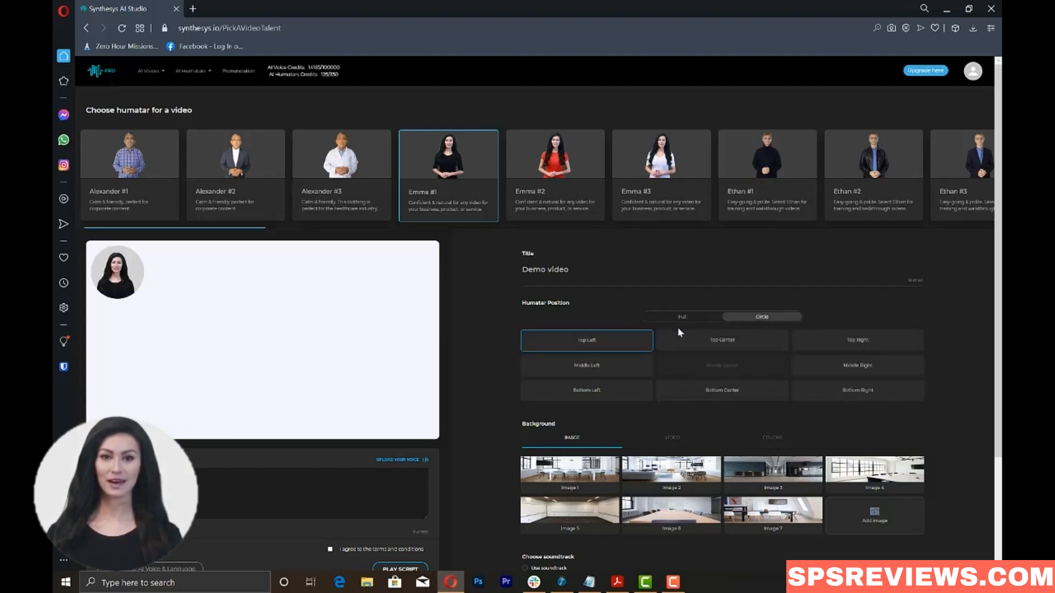
click(857, 340)
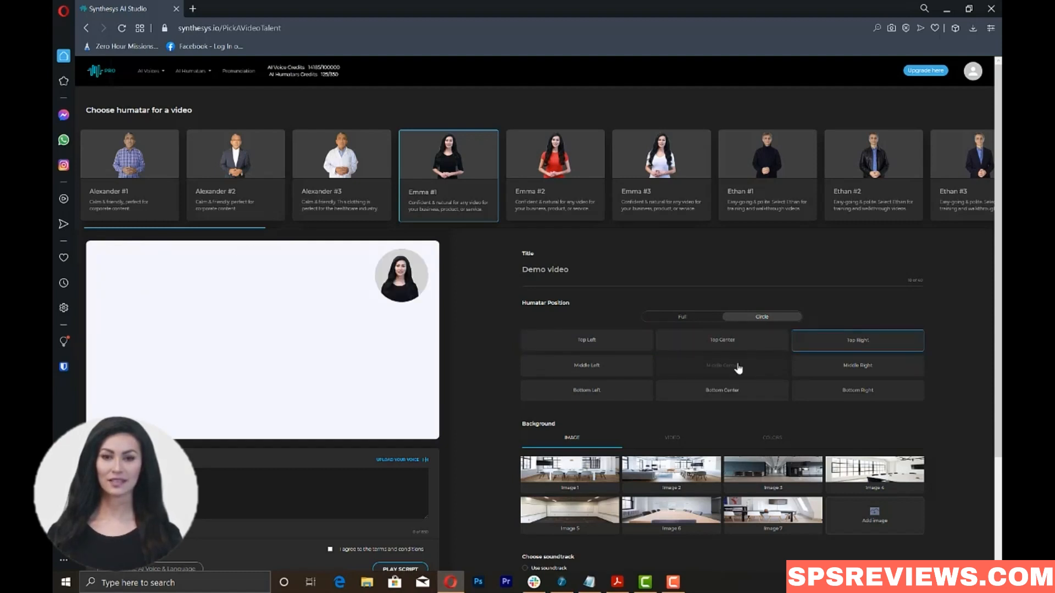
click(585, 390)
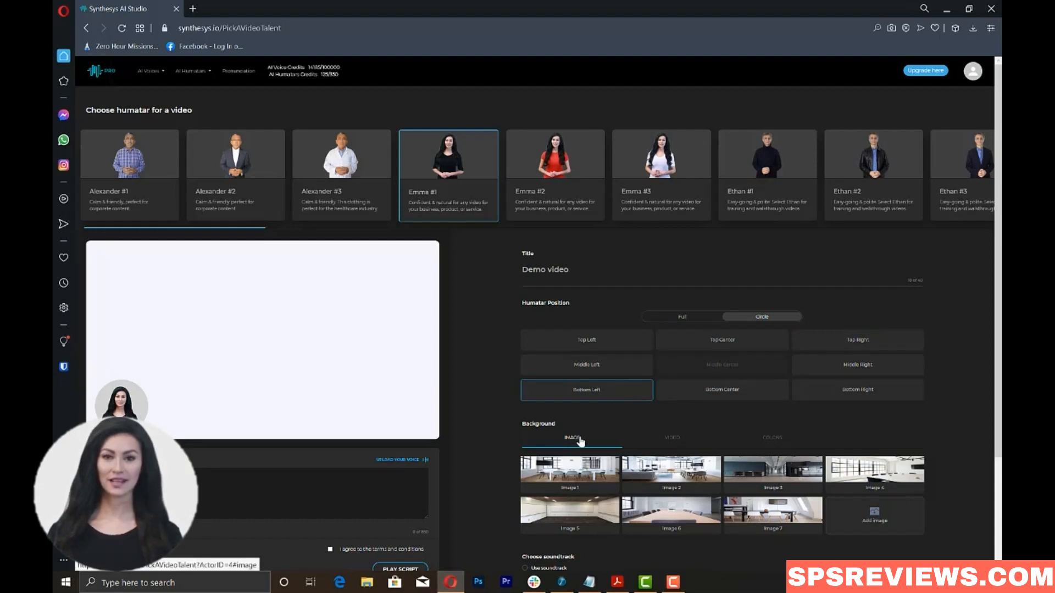
click(671, 437)
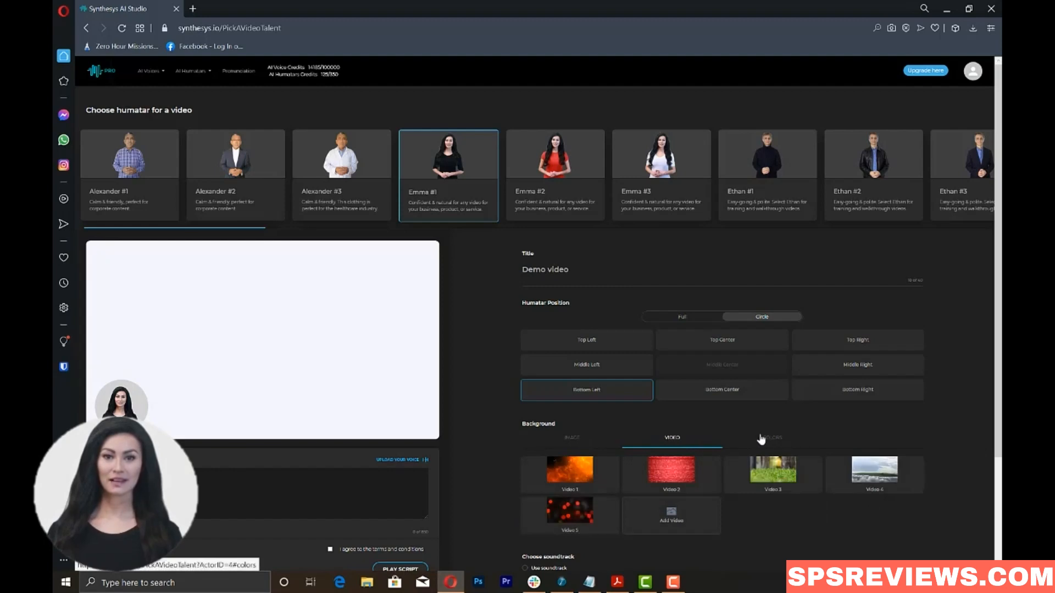
click(772, 437)
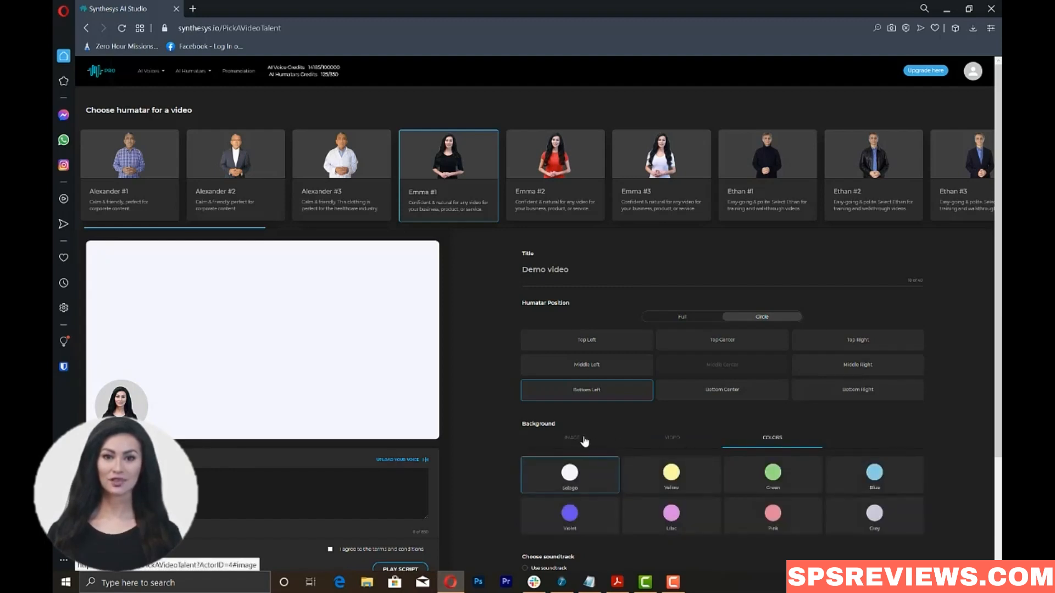
click(572, 438)
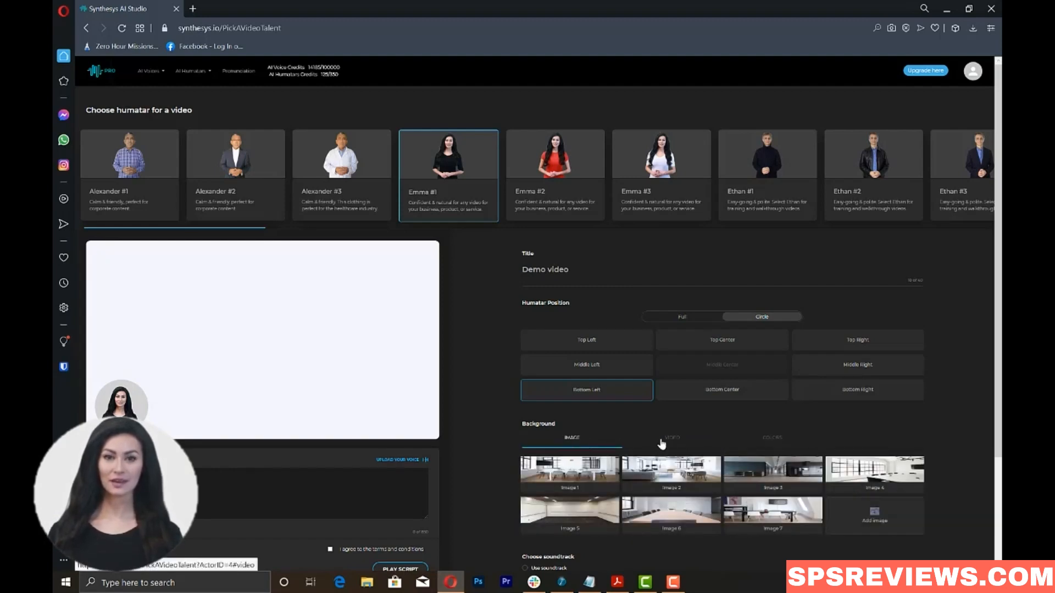
click(671, 438)
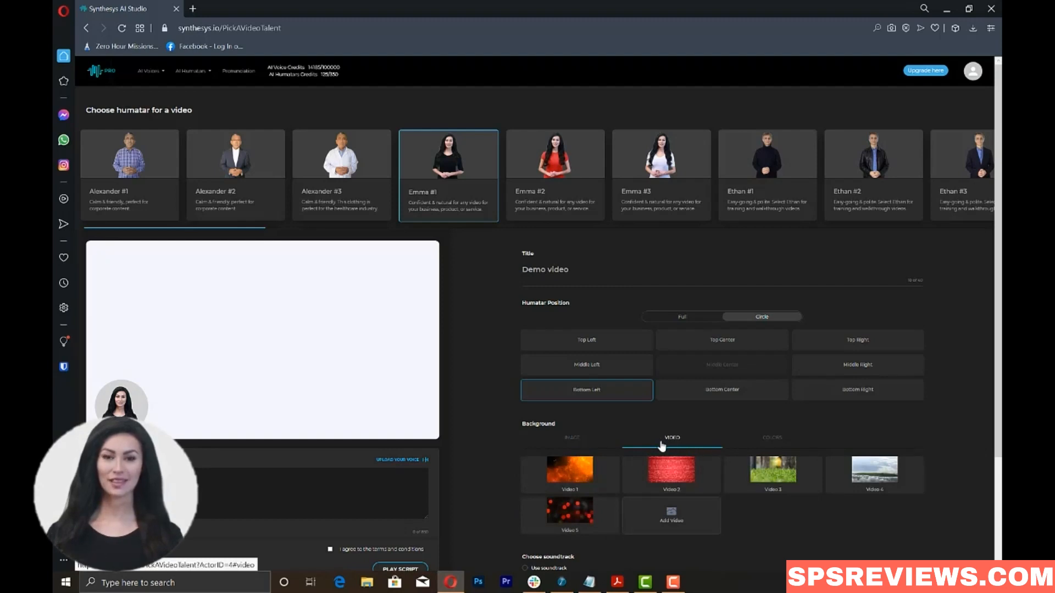
click(572, 438)
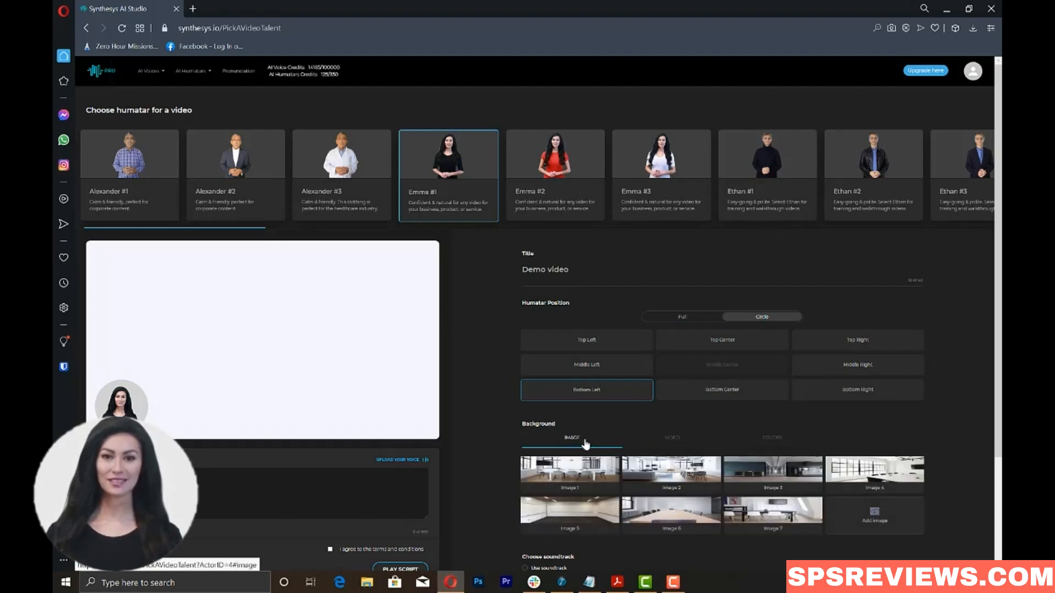
click(874, 520)
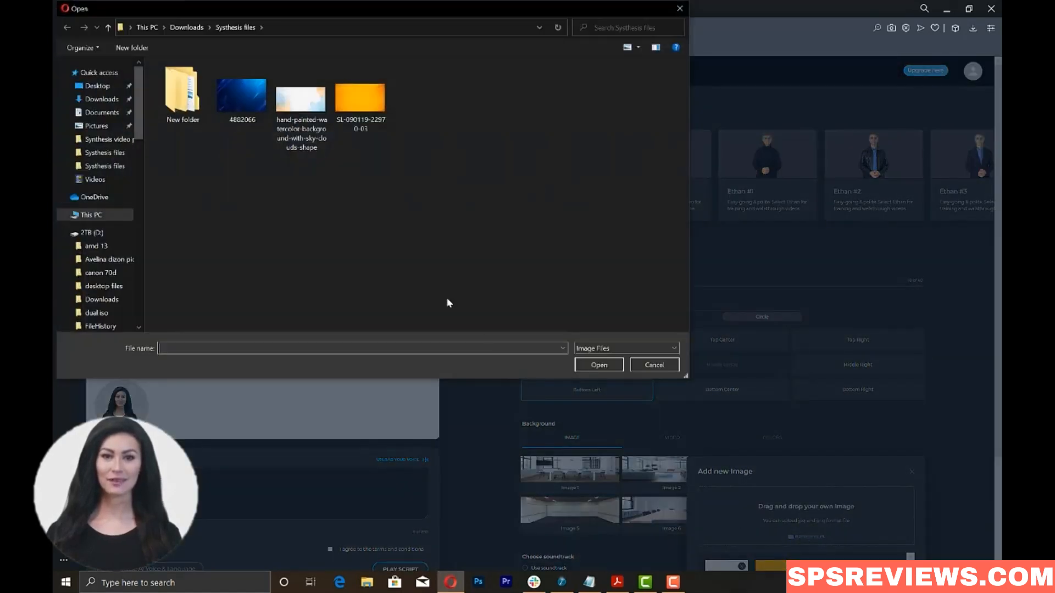
Pick image 4882066, confirm its crop, and apply the blue starry image as background
click(240, 93)
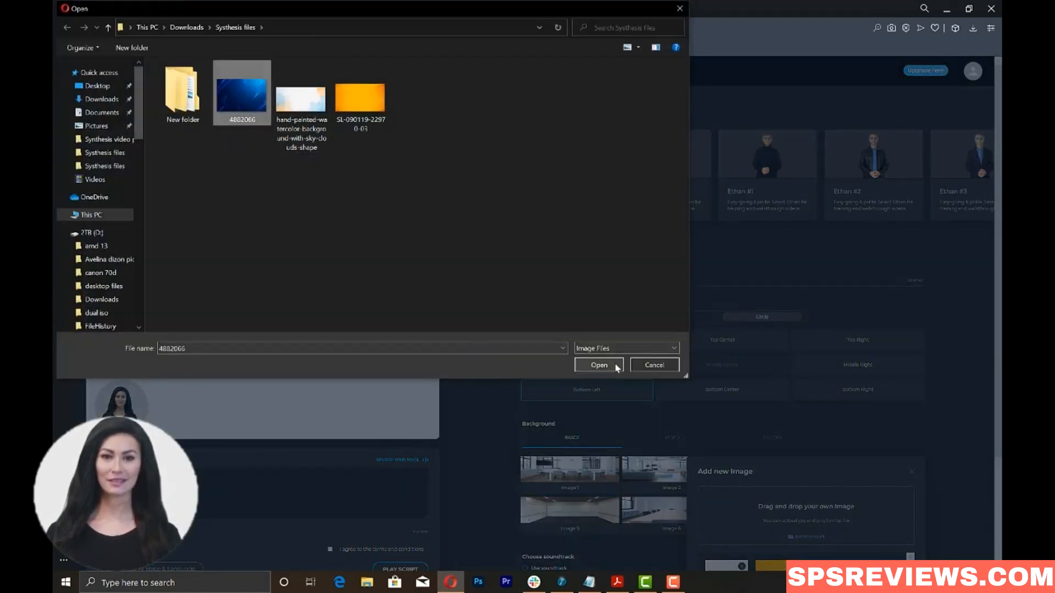
click(597, 364)
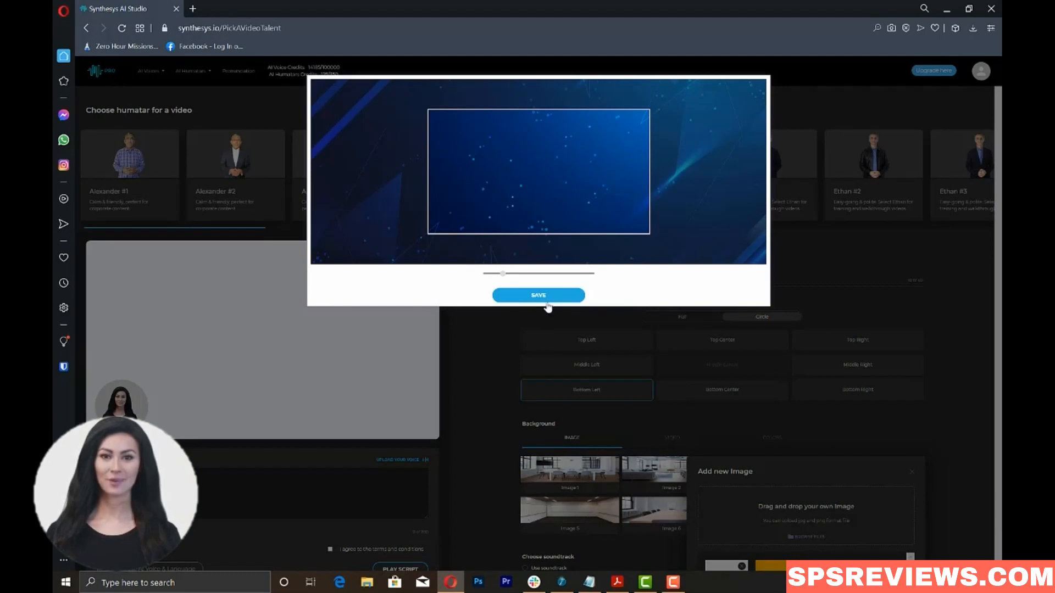
click(538, 295)
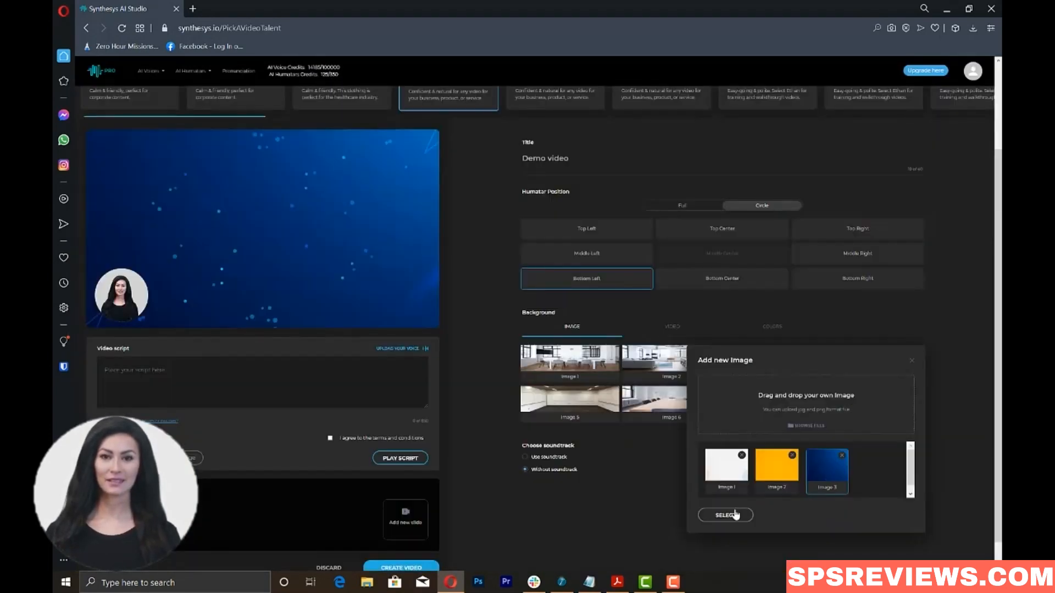
click(725, 515)
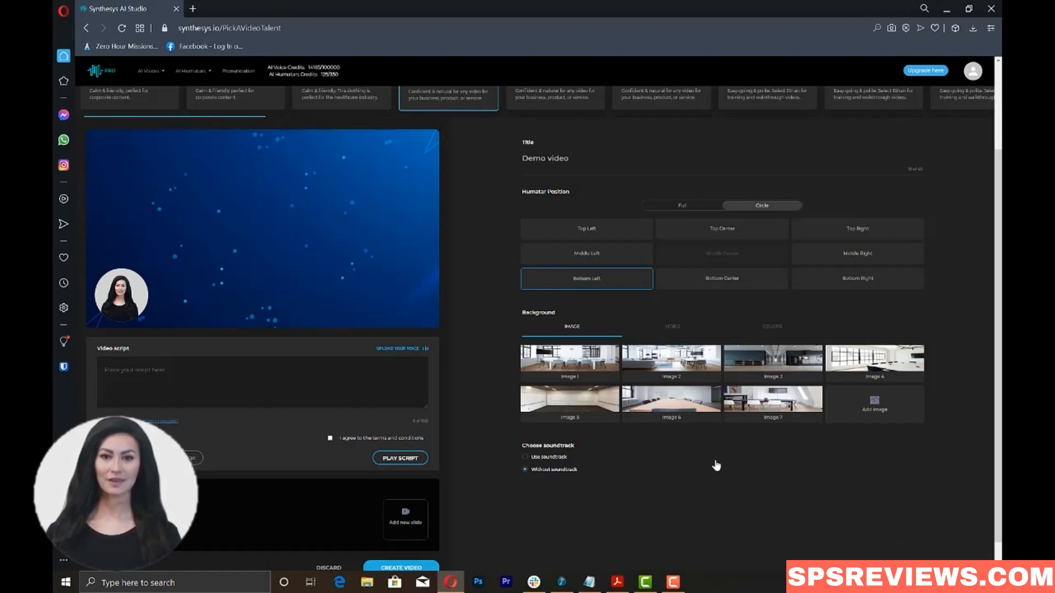
View the stock video background clips, then close Add new Video without adding one
click(671, 326)
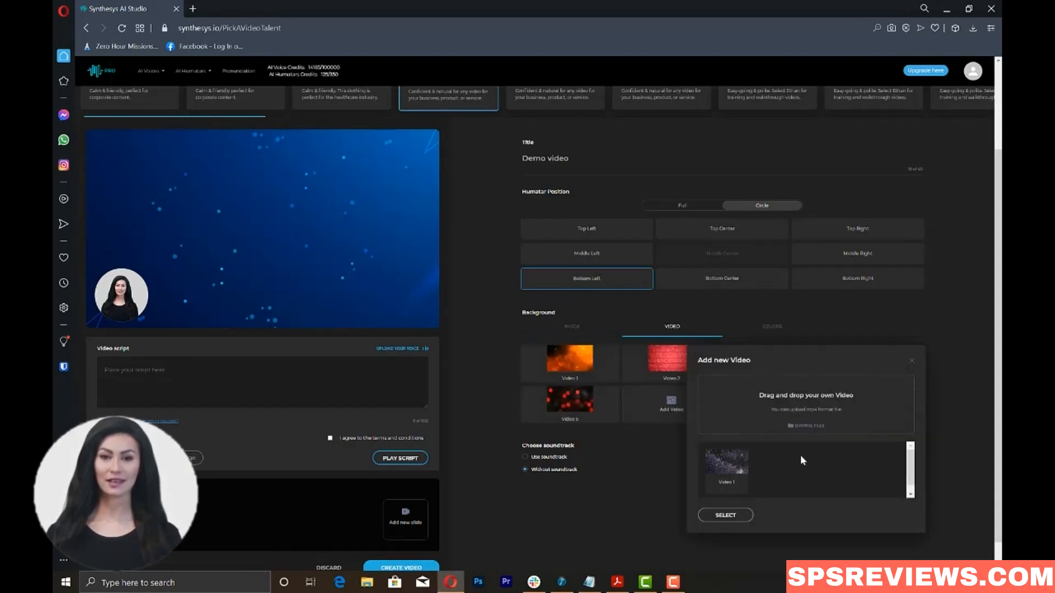
mouse_move(743, 515)
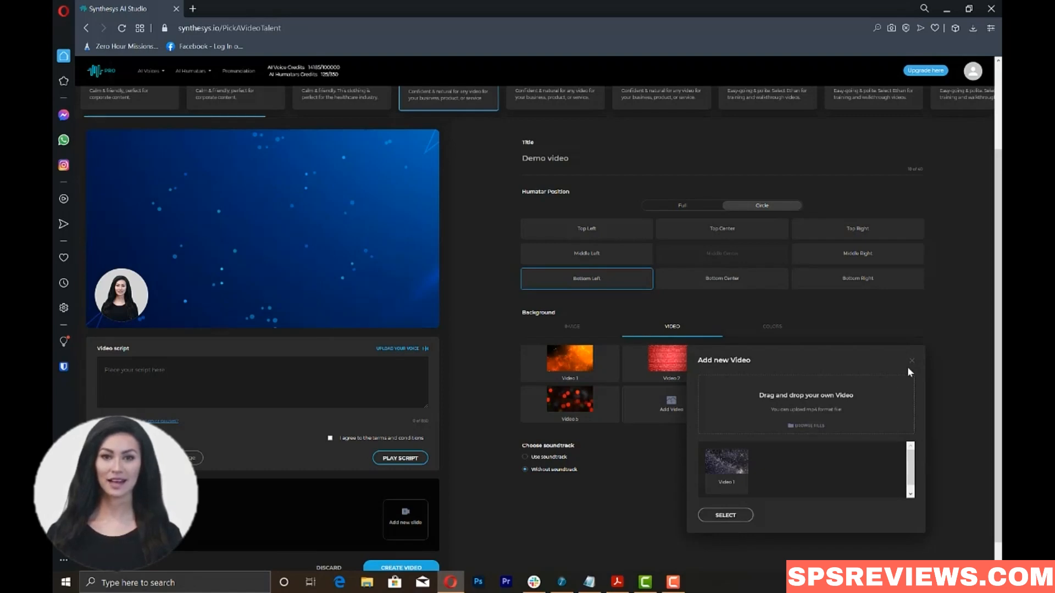
click(911, 360)
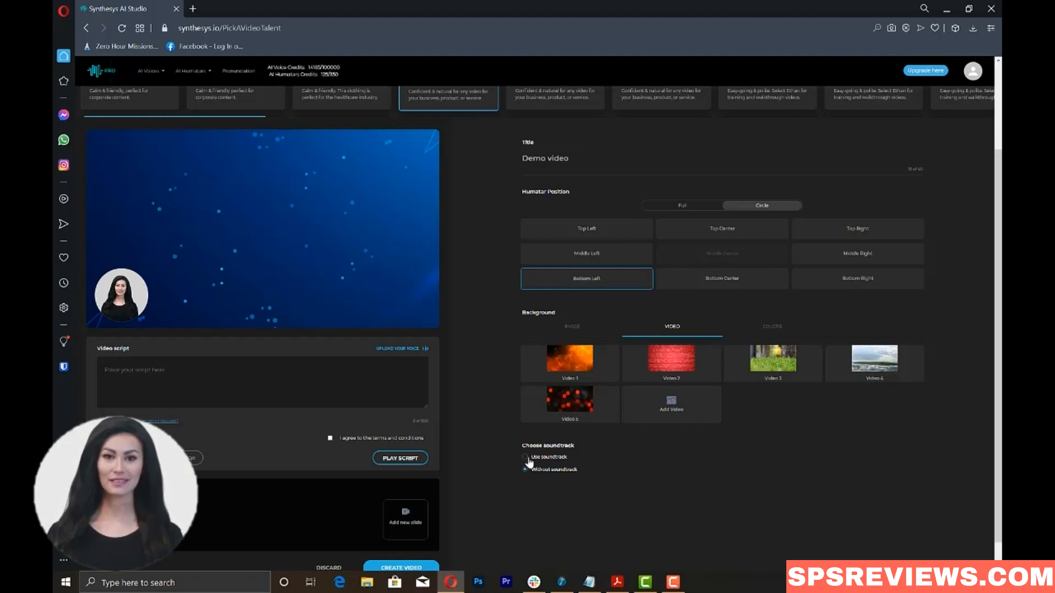
Turn on background music and choose the Inspiration soundtrack
click(525, 458)
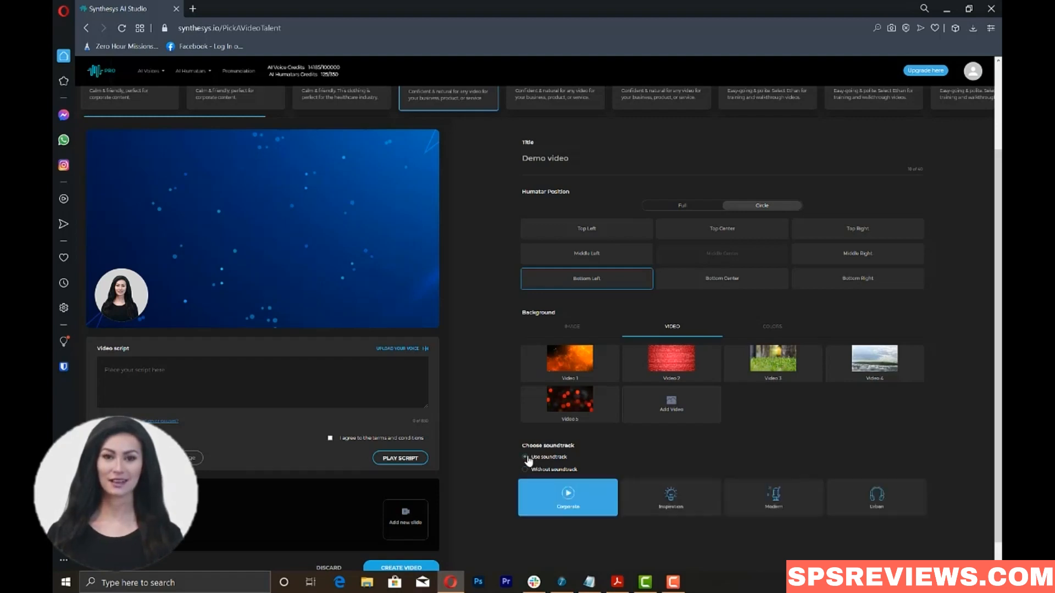
click(525, 458)
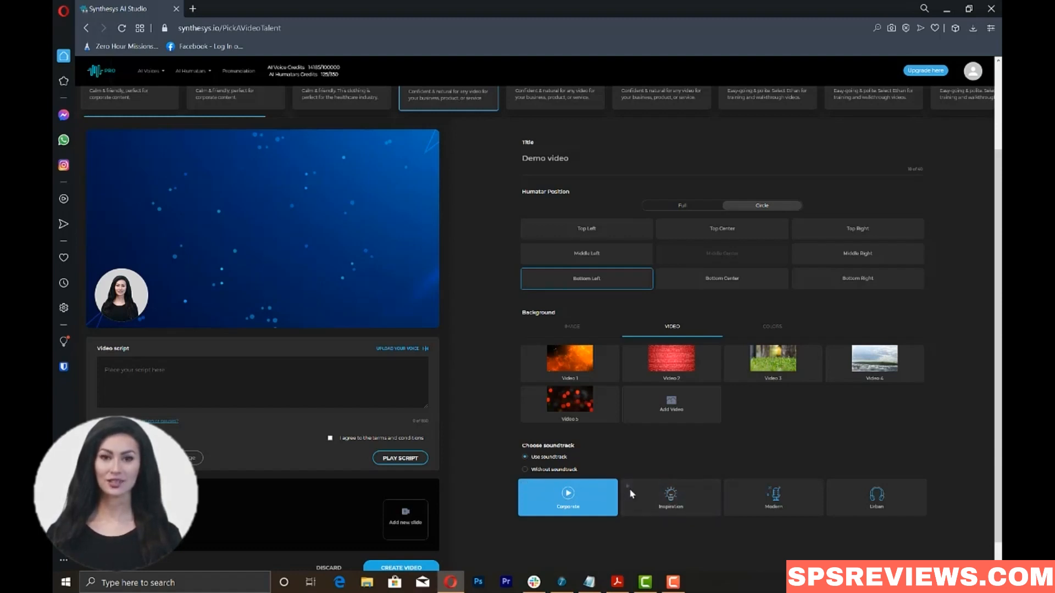
click(669, 497)
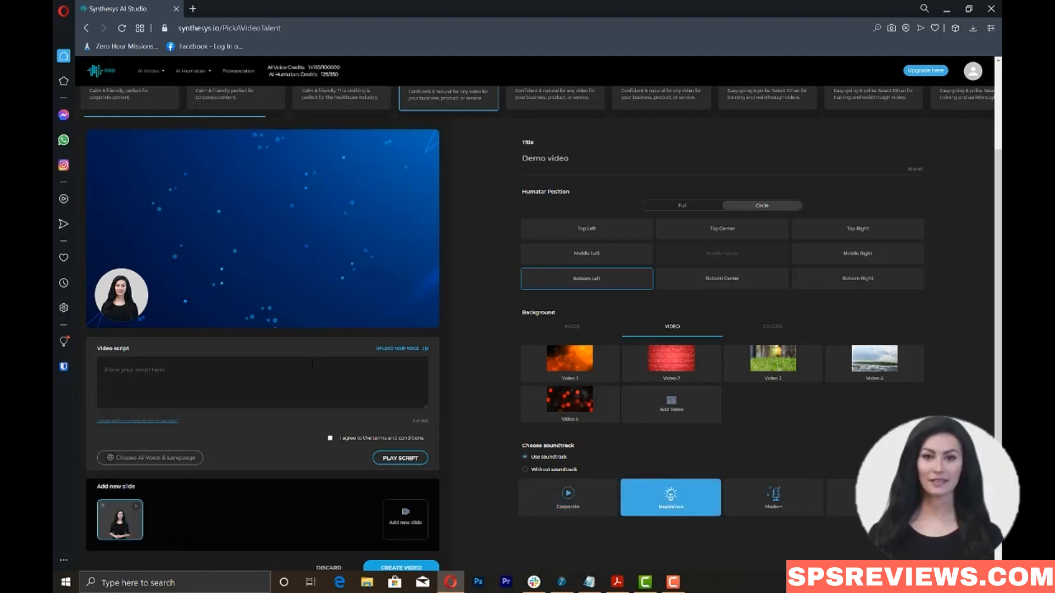
Write a demo script line about the selected voice and choose Renee W. as narrator
click(262, 383)
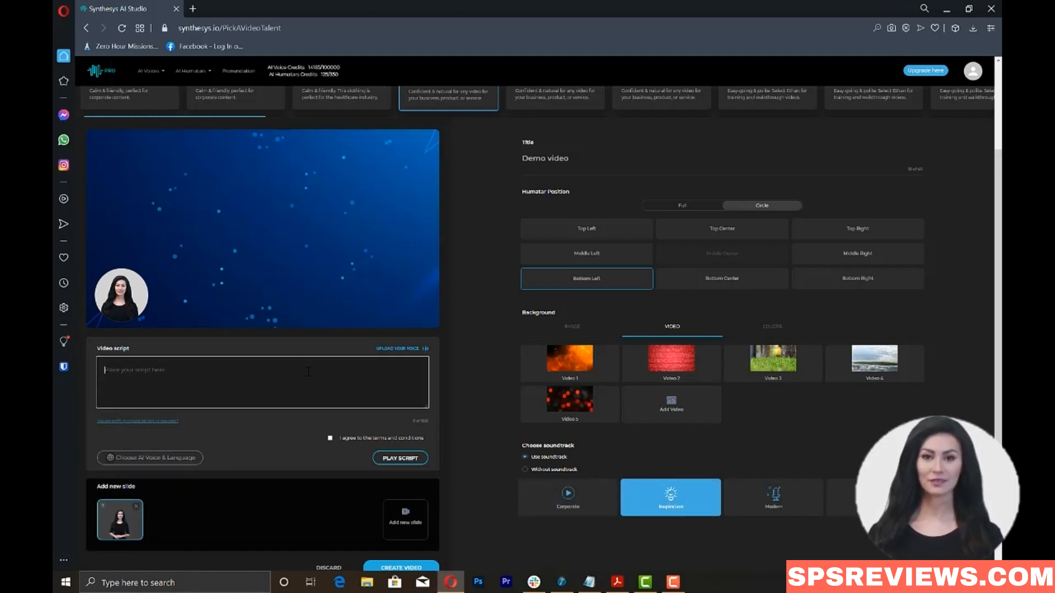
click(588, 582)
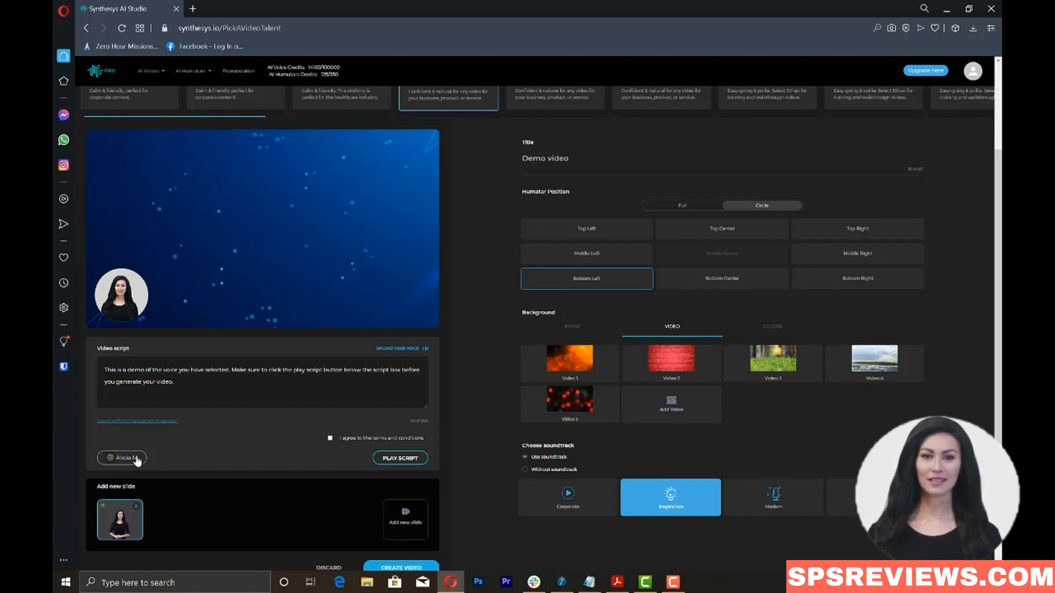
click(122, 458)
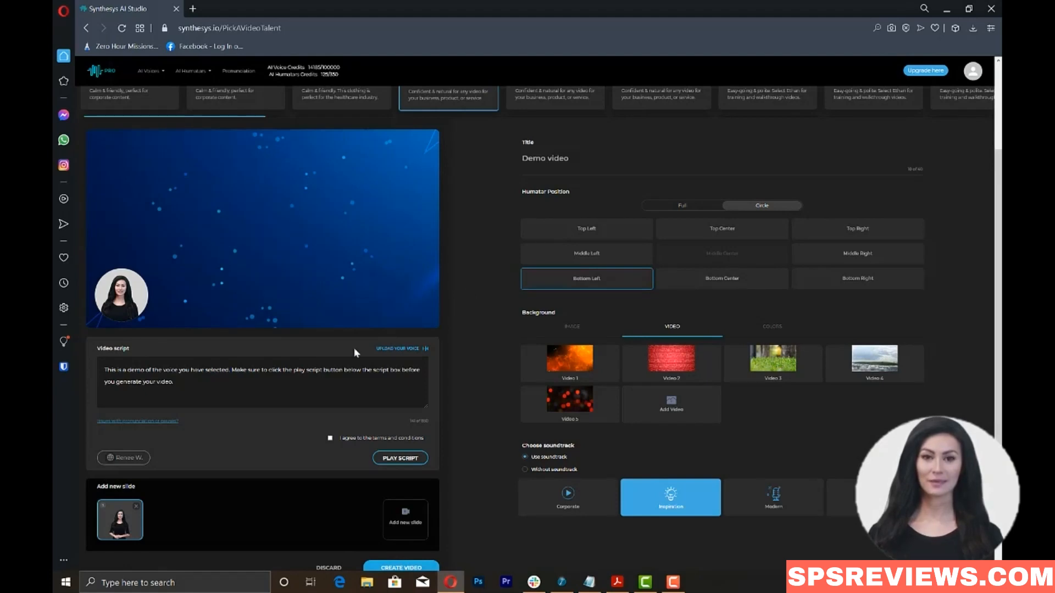
Open the voice language list showing Alicia M., Renee W. and Lien H
click(124, 457)
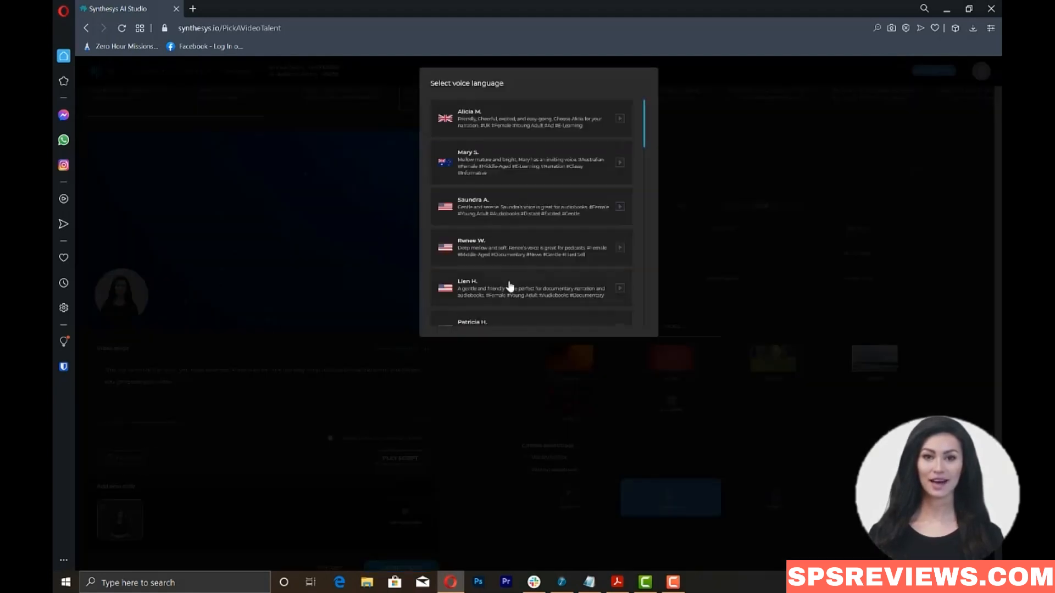
mouse_move(619, 252)
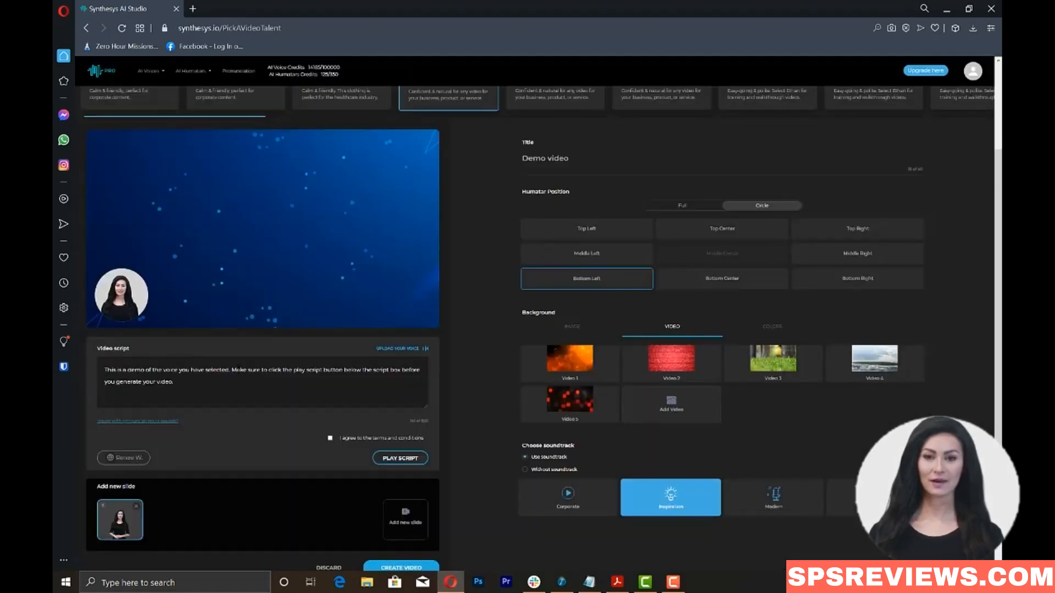
mouse_move(527, 231)
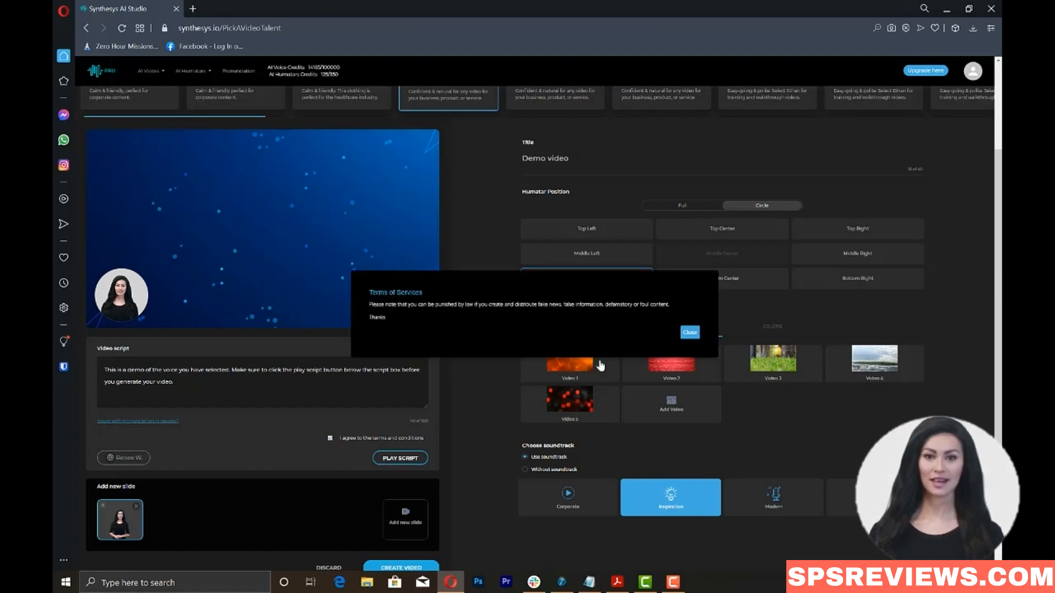
Dismiss the terms notices, accept the terms and conditions, and preview the script narration
click(689, 332)
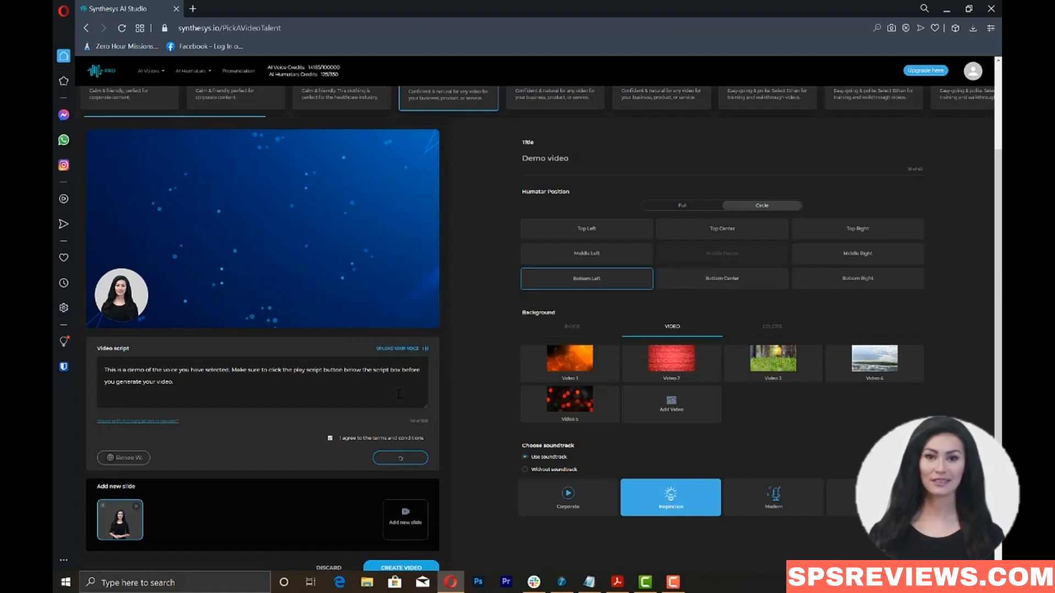
click(399, 458)
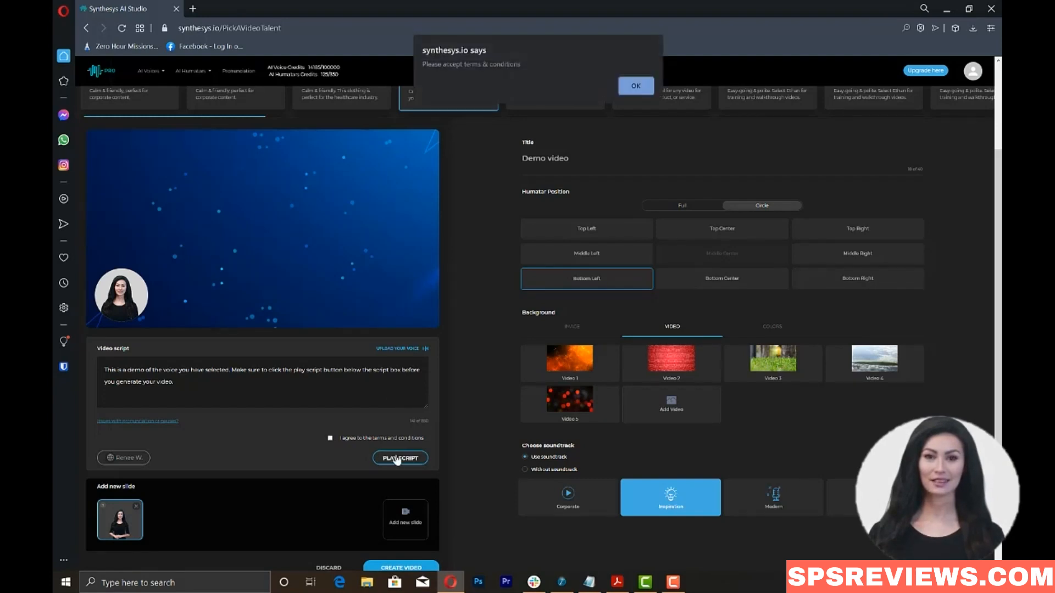
click(635, 86)
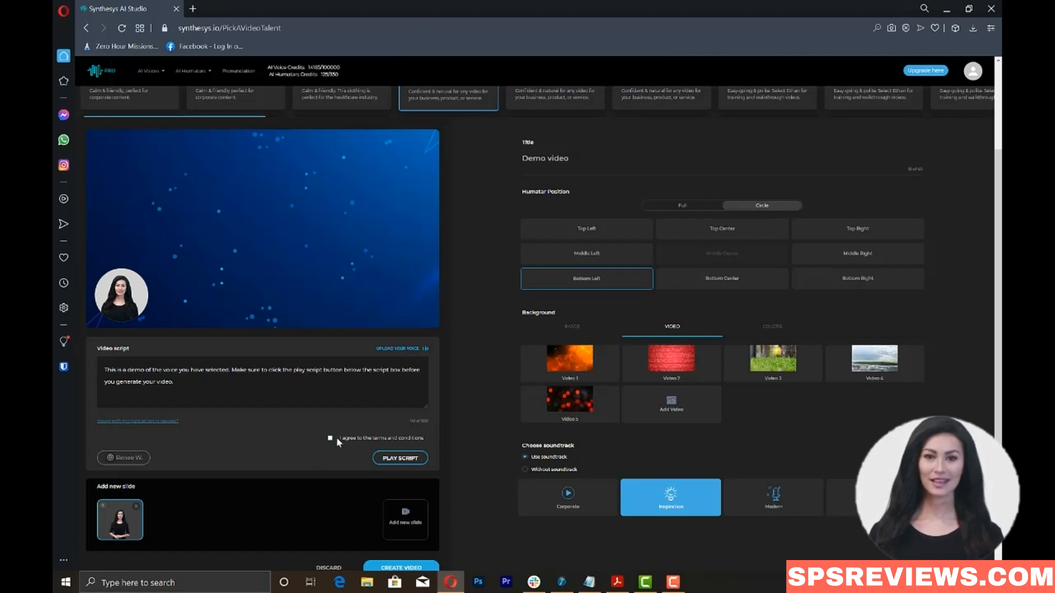
click(329, 438)
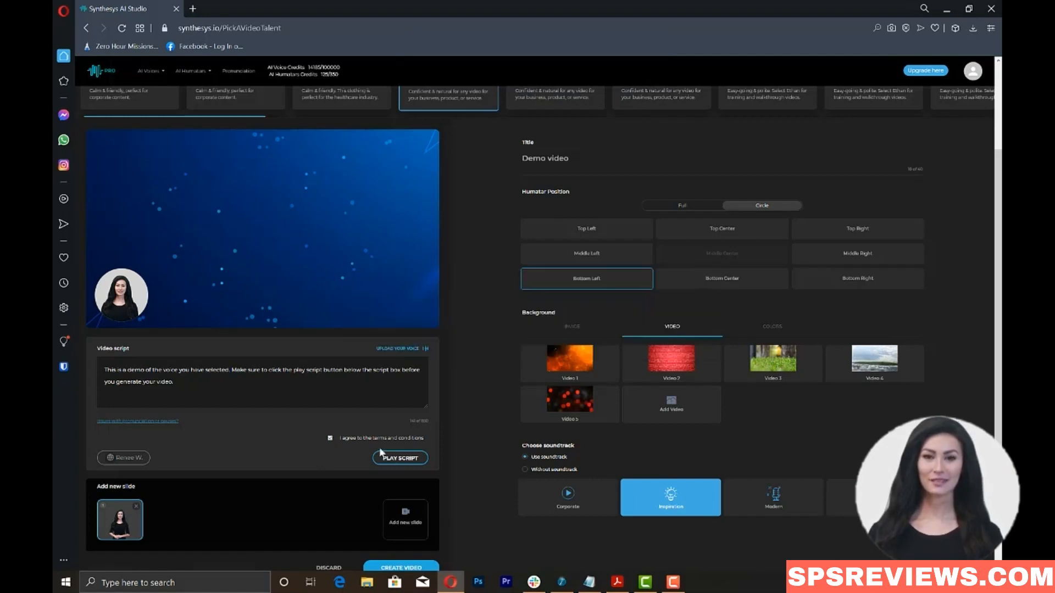
click(399, 457)
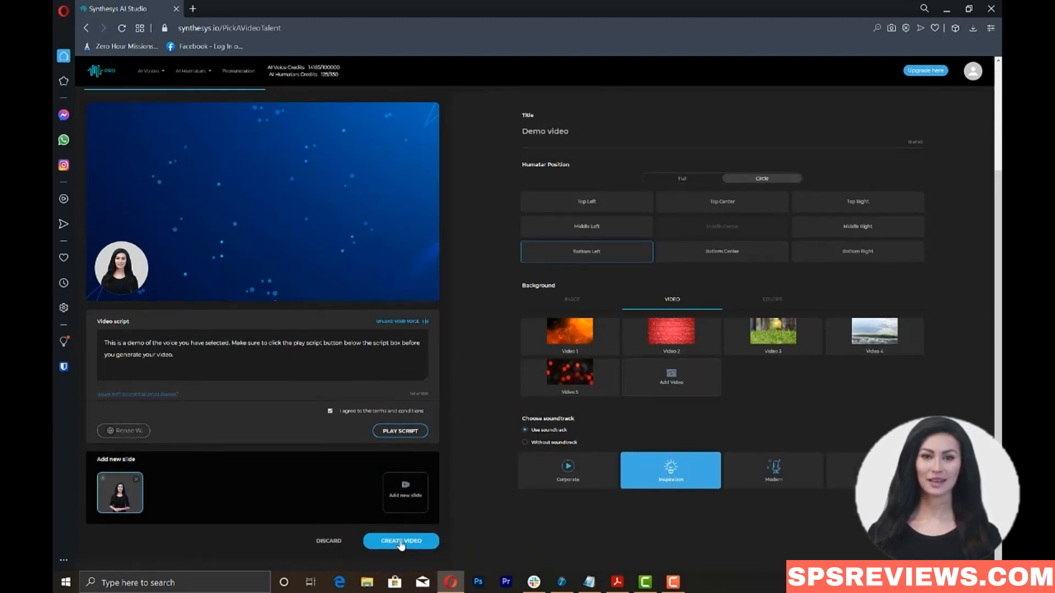
Start rendering the Demo video and wait for it to appear in the videos list
click(400, 541)
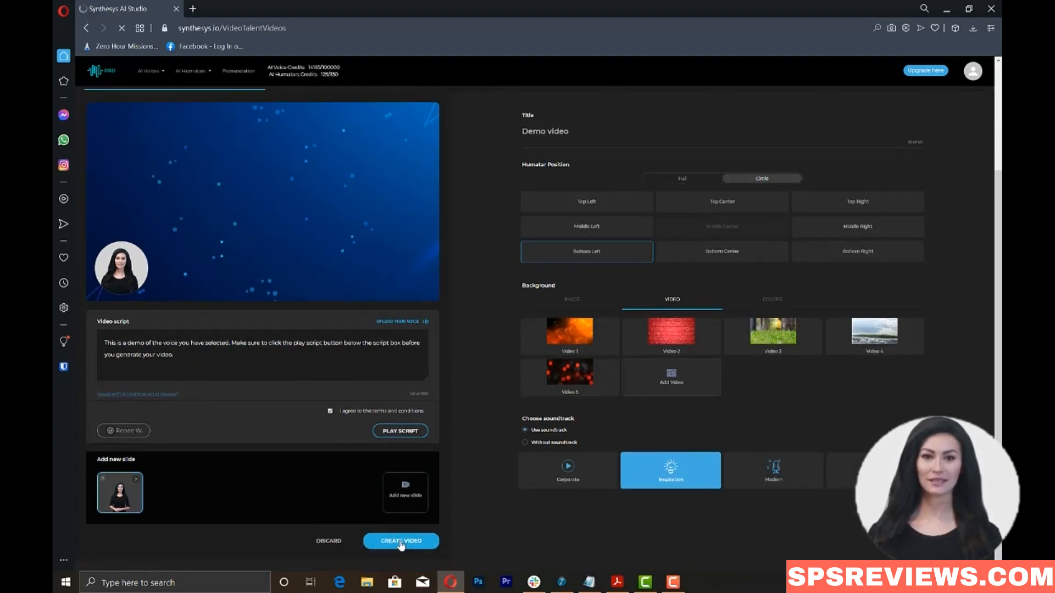
click(400, 541)
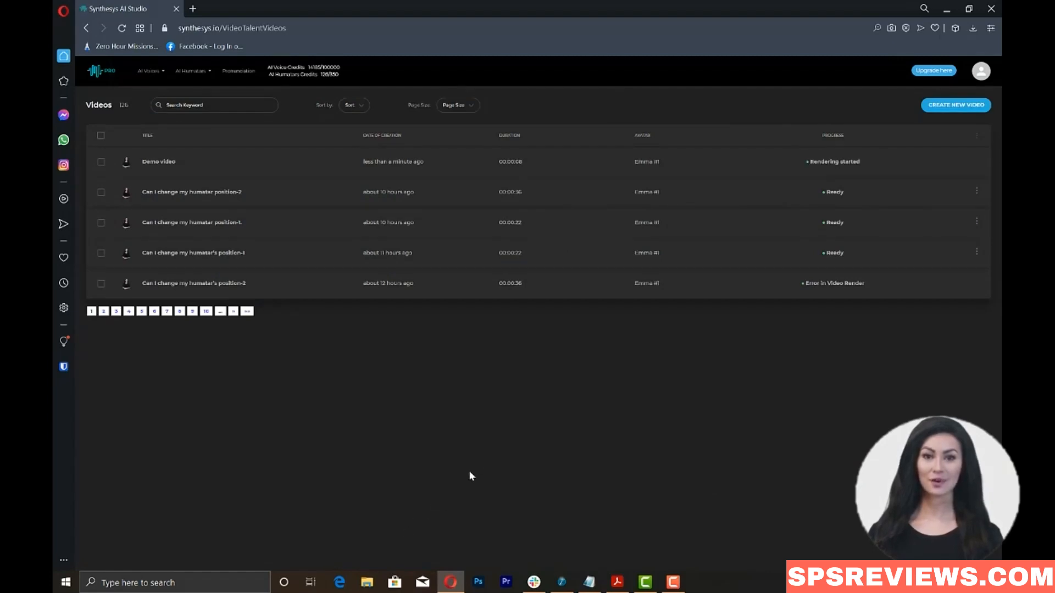
mouse_move(551, 351)
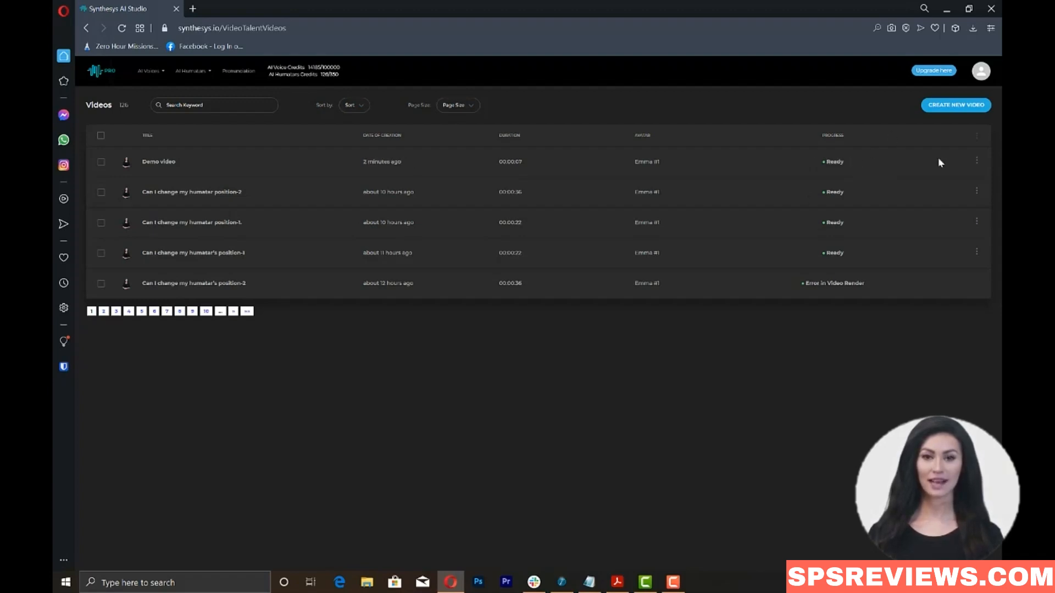
Download the ready Demo video as Demo video.mp4 from its row menu
click(976, 161)
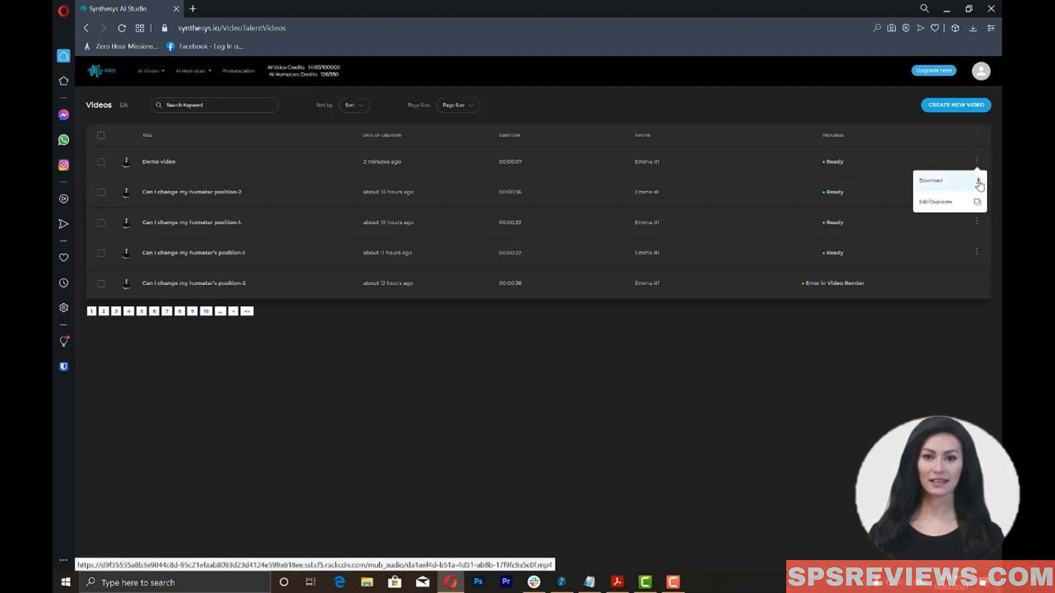
click(930, 180)
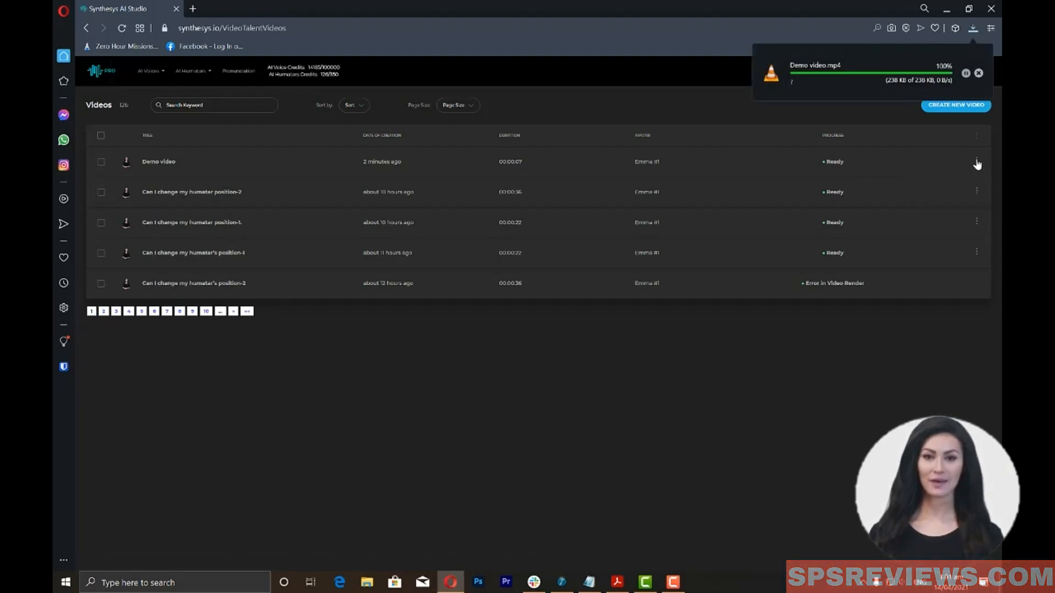